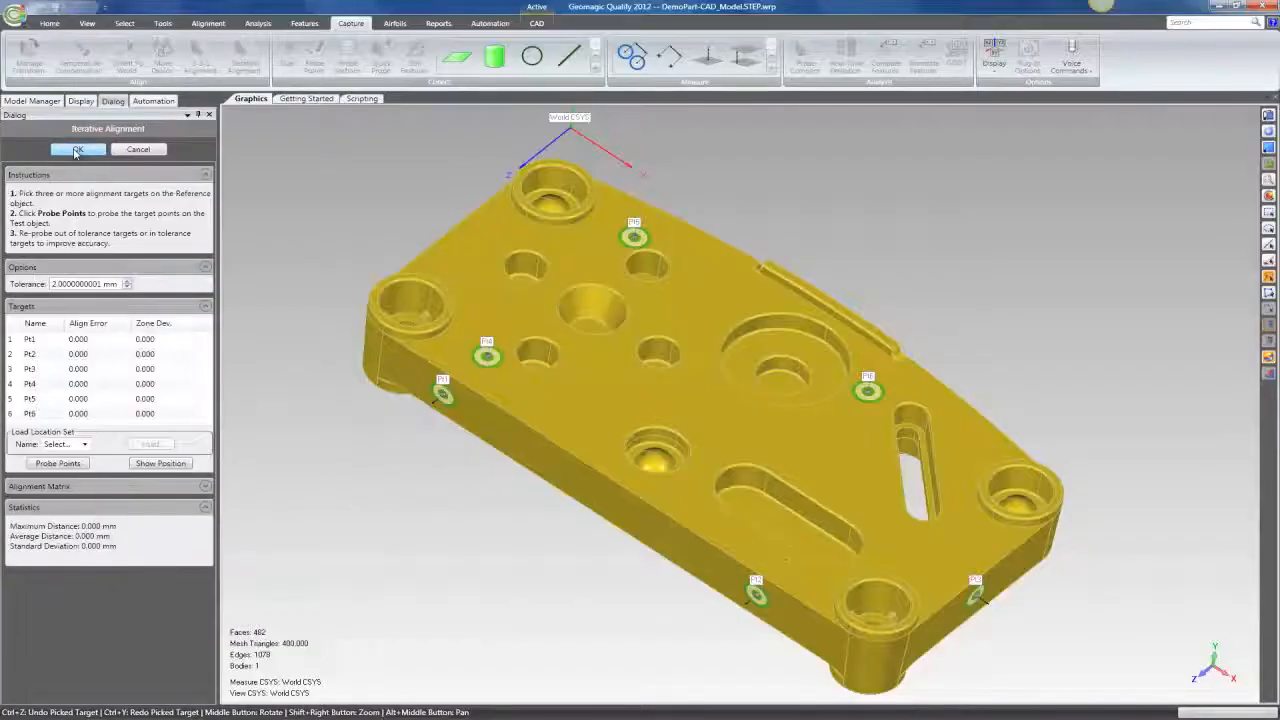
Accept the six-point iterative alignment on the CAD plate and show the probe feature types.
{"action": "left_click", "coordinate": [78, 149]}
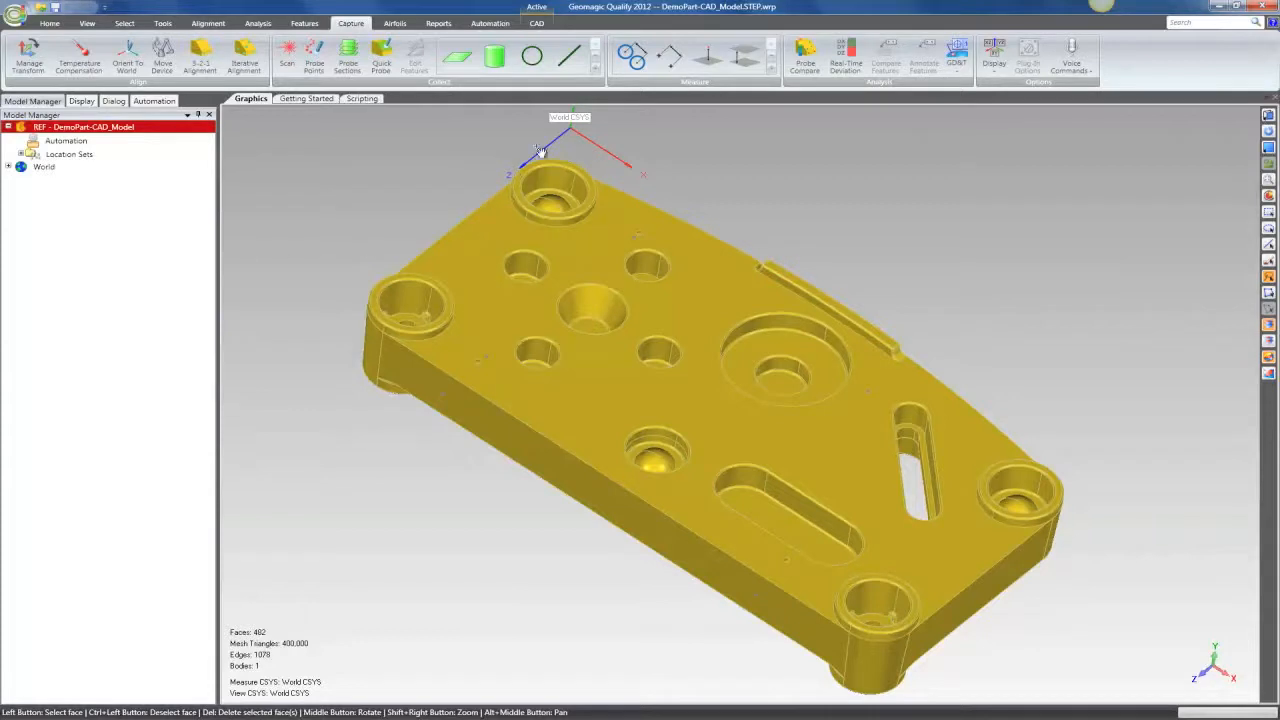
{"action": "left_click", "coordinate": [415, 57]}
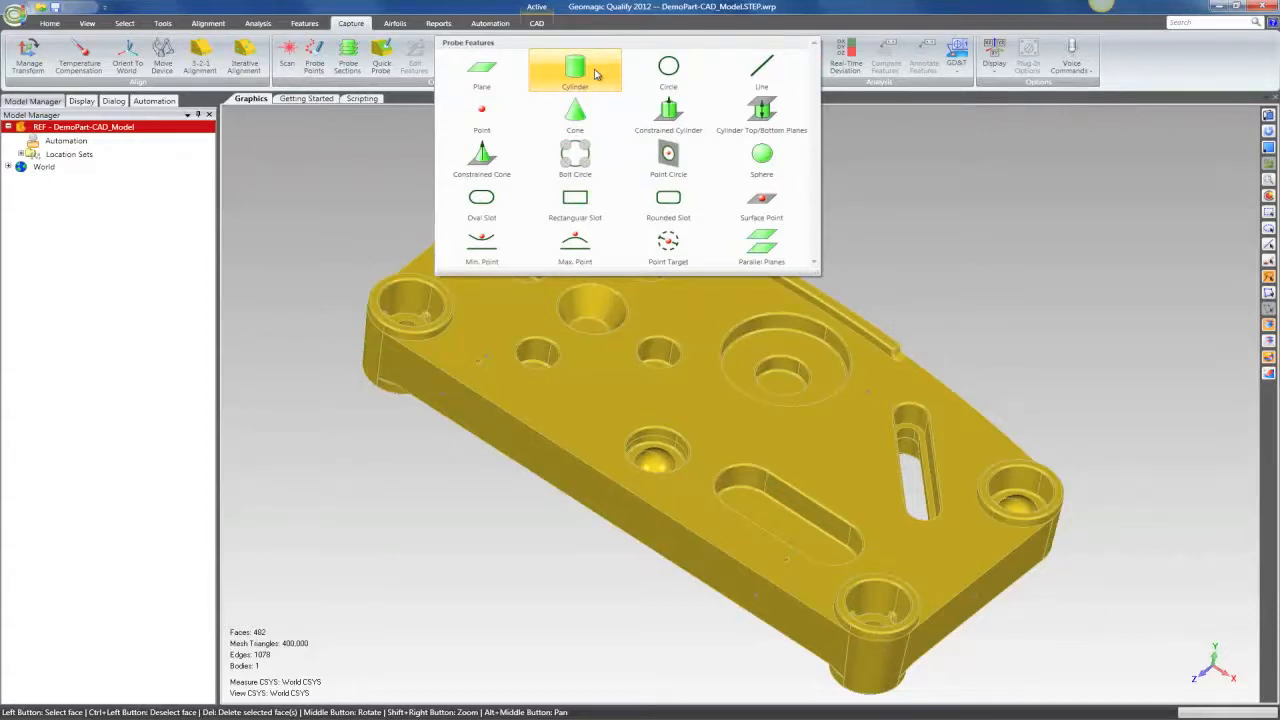
{"action": "mouse_move", "coordinate": [668, 70]}
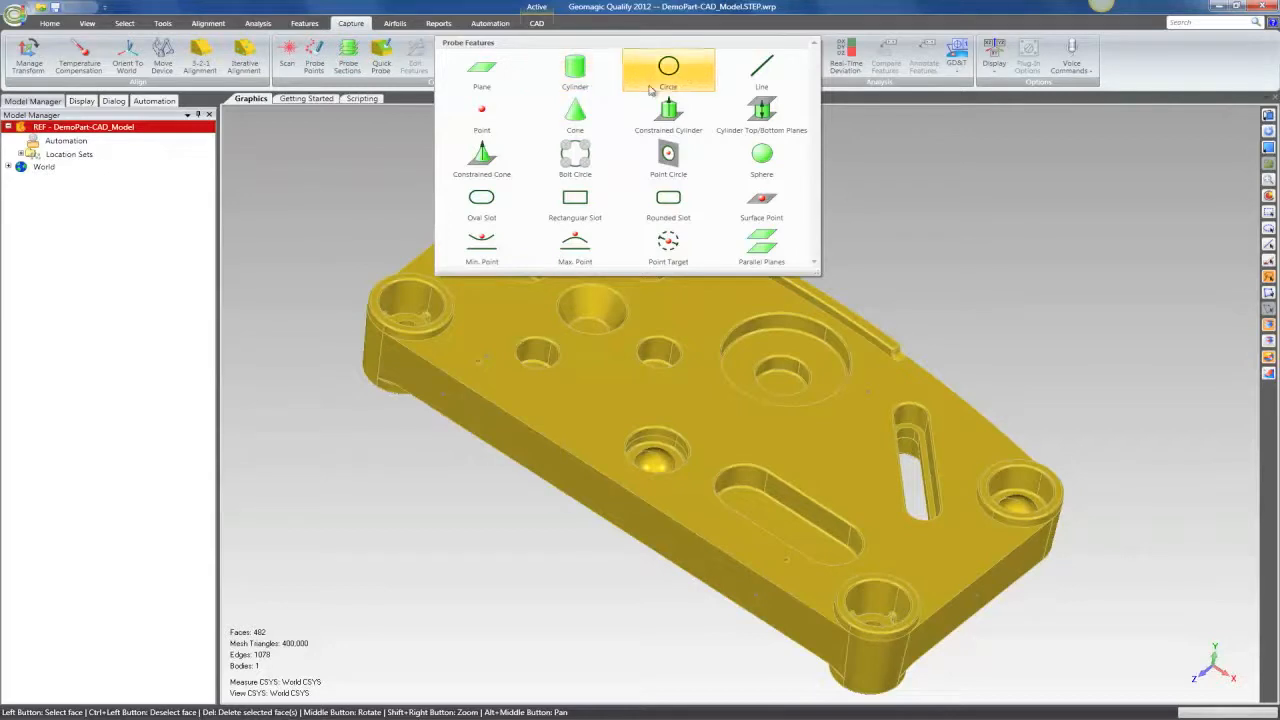
{"action": "mouse_move", "coordinate": [668, 158]}
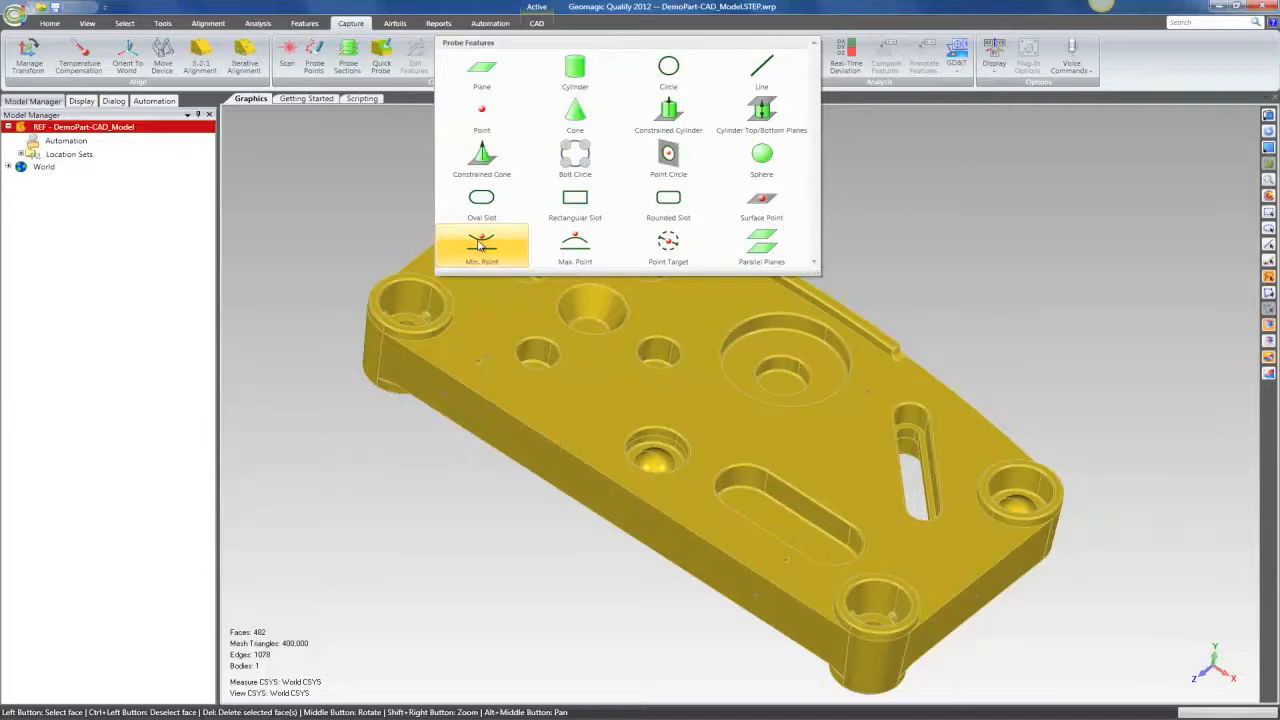
{"action": "mouse_move", "coordinate": [490, 248]}
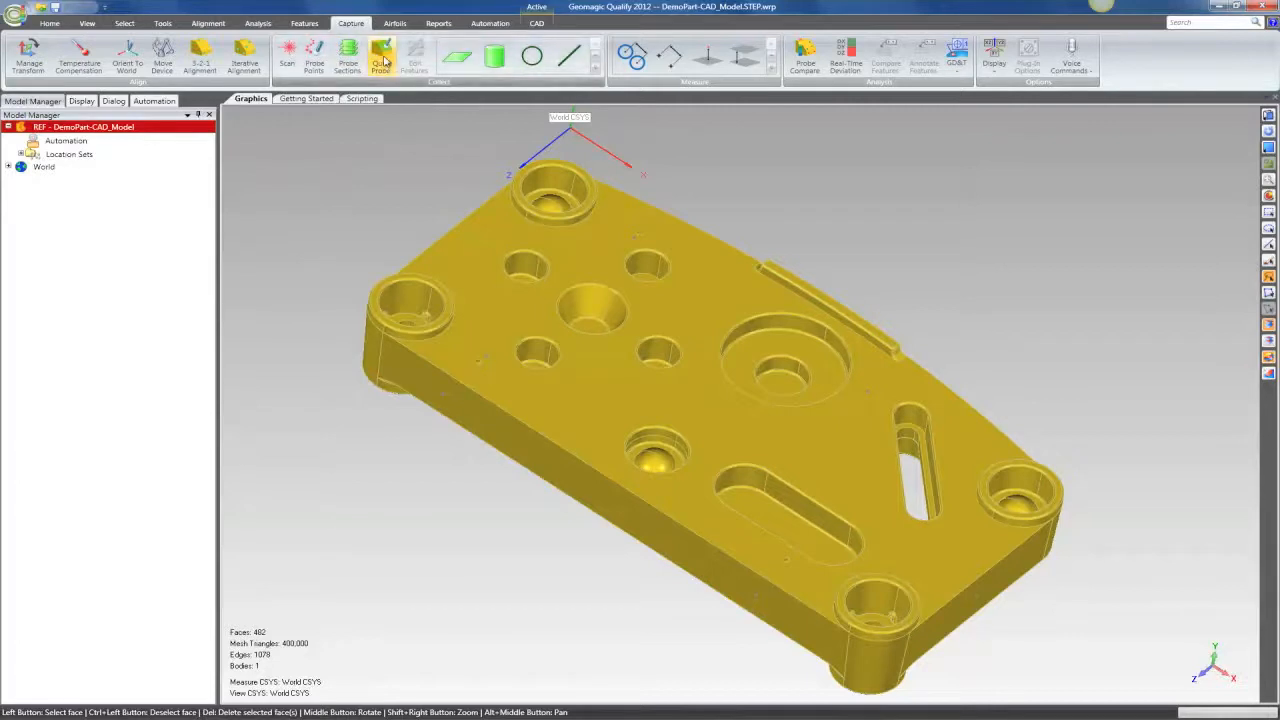
{"action": "mouse_move", "coordinate": [382, 58]}
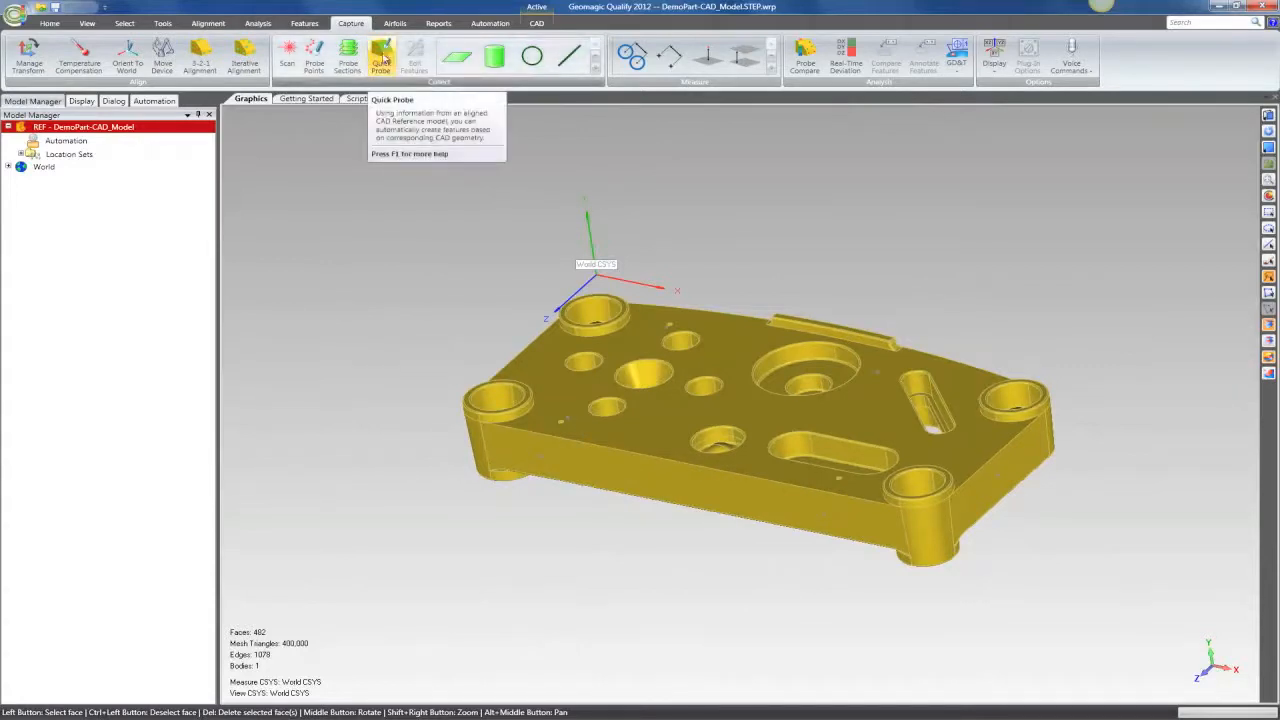
Check the Airfoils features, then start Quick Probe from the Capture commands.
{"action": "left_click", "coordinate": [395, 23]}
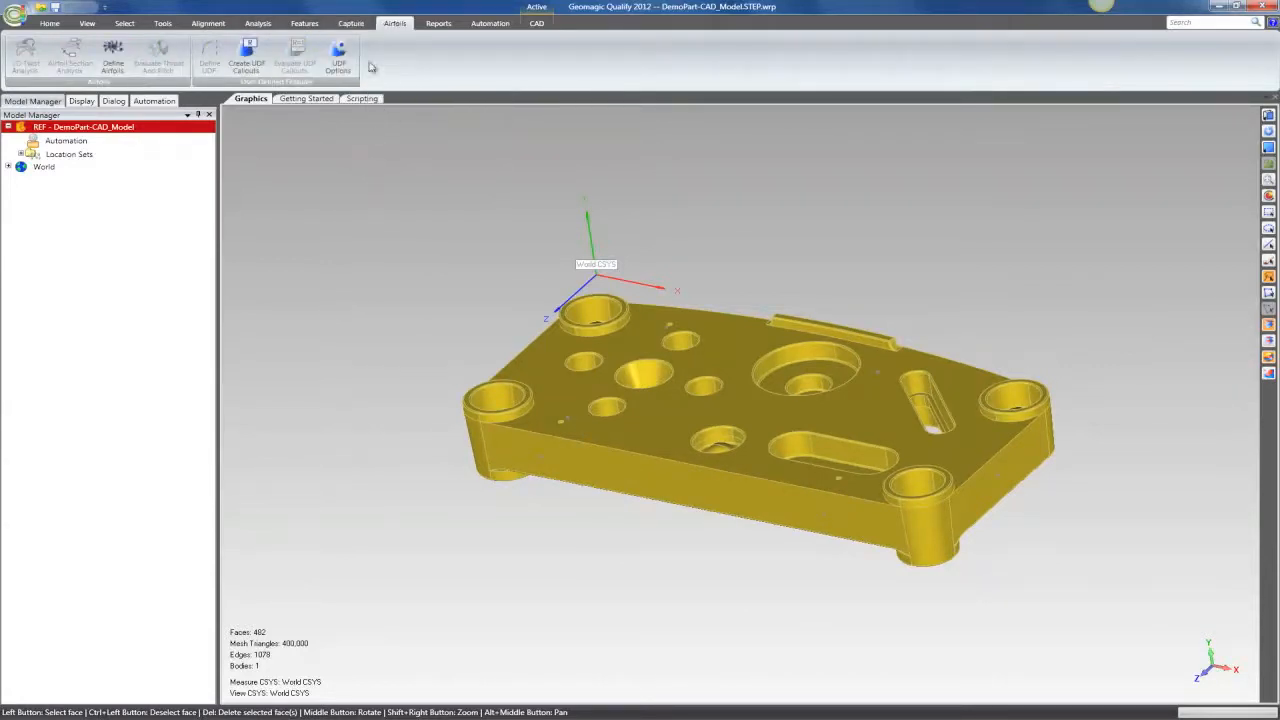
{"action": "left_click", "coordinate": [351, 23]}
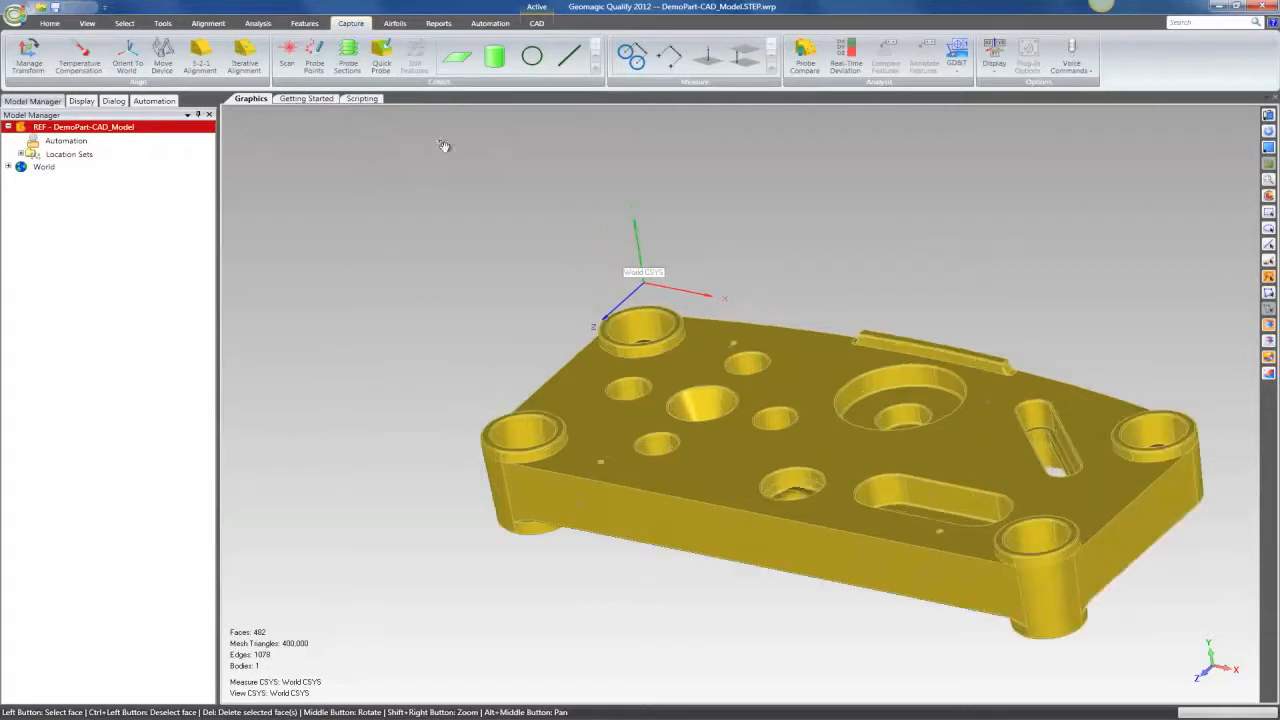
{"action": "left_click", "coordinate": [381, 60]}
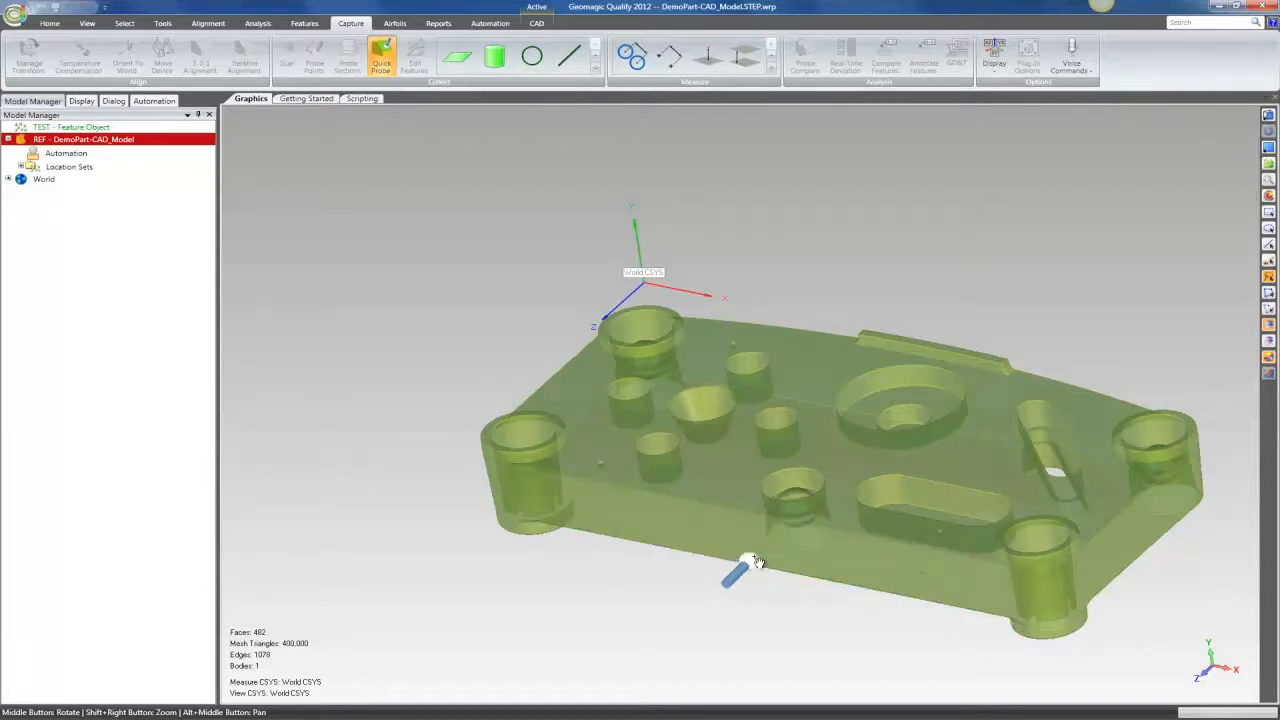
{"action": "mouse_move", "coordinate": [757, 560]}
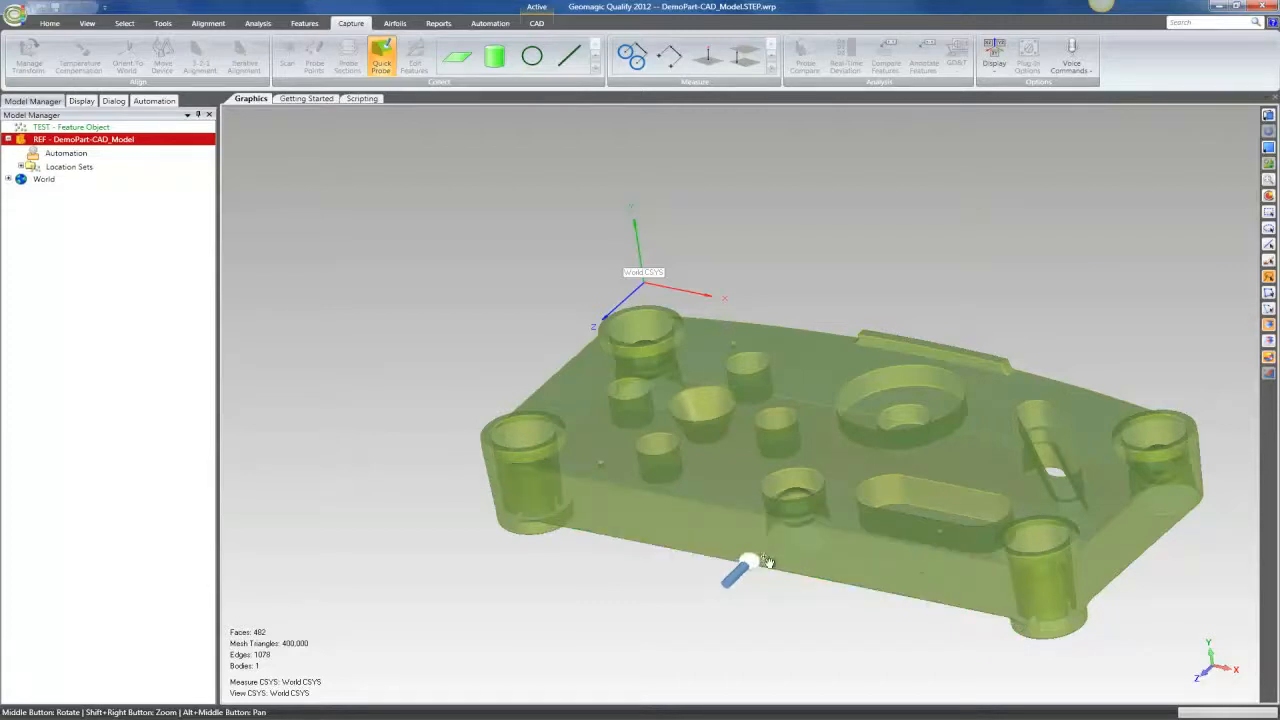
Orbit the plate side-on and turn it toward another side face for probing.
{"action": "left_click_drag", "start_coordinate": [765, 560], "coordinate": [871, 357]}
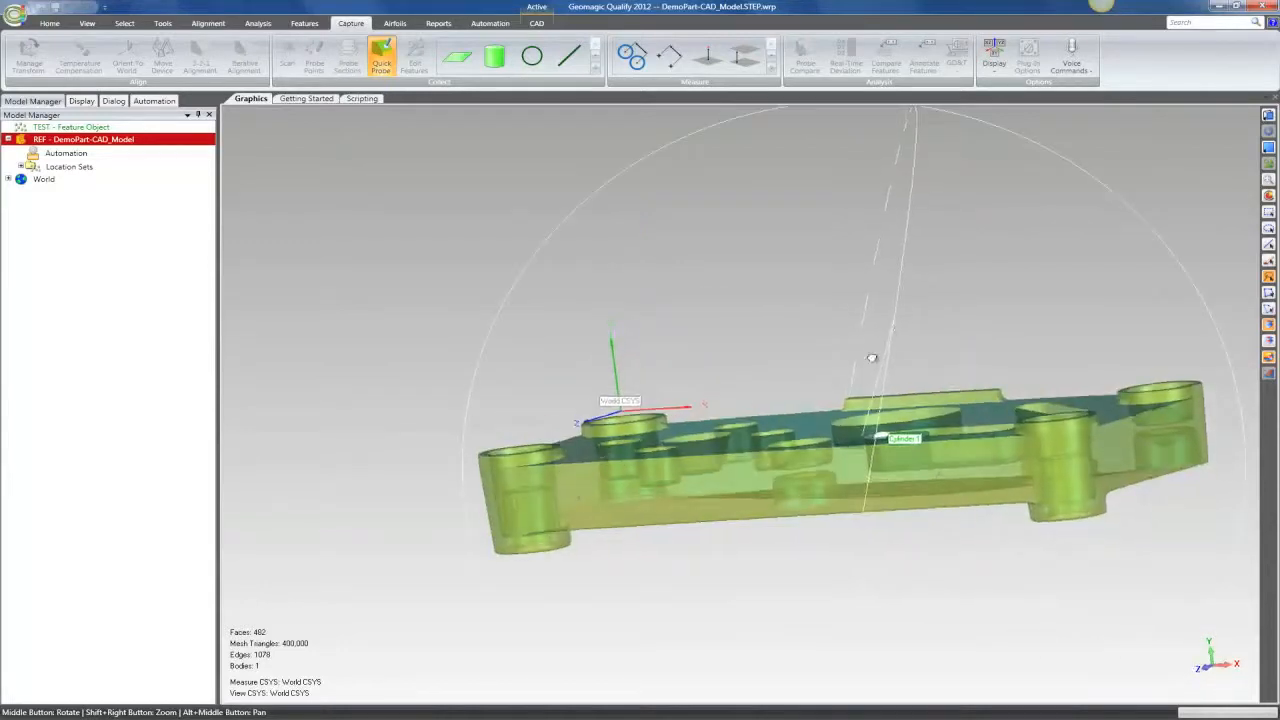
{"action": "left_click_drag", "start_coordinate": [871, 357], "coordinate": [801, 549]}
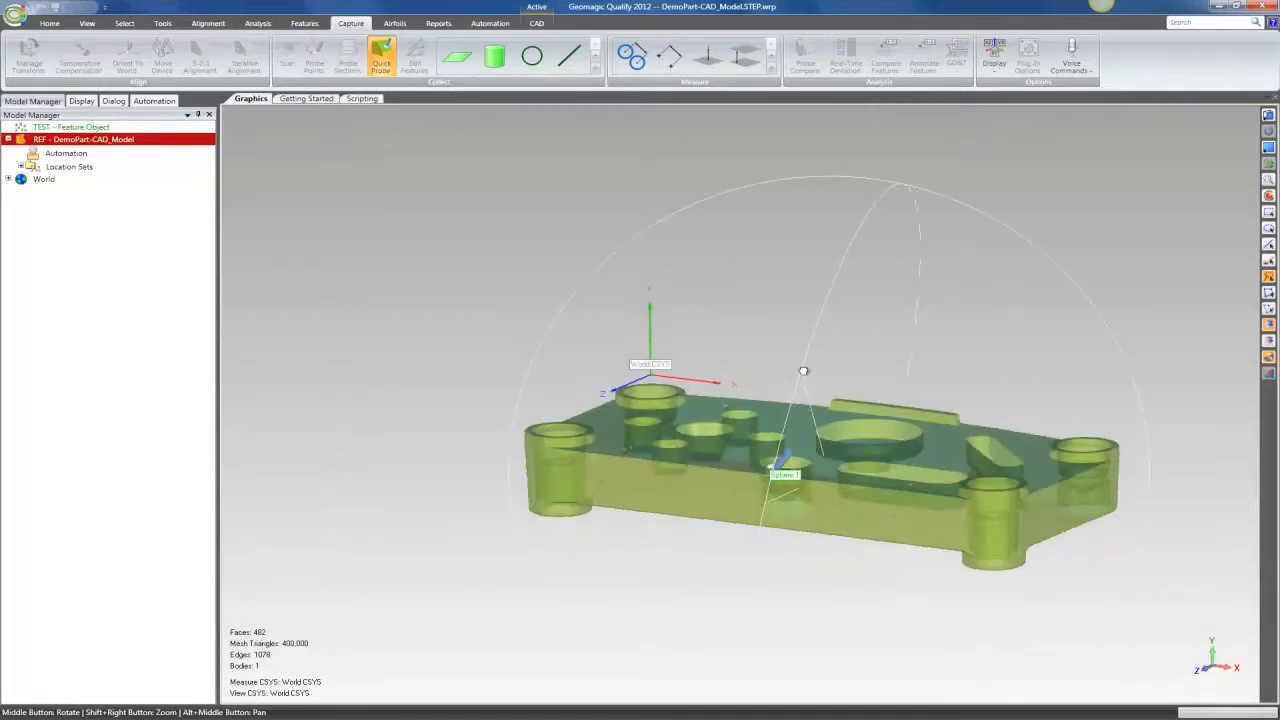
{"action": "left_click_drag", "start_coordinate": [803, 371], "coordinate": [610, 477]}
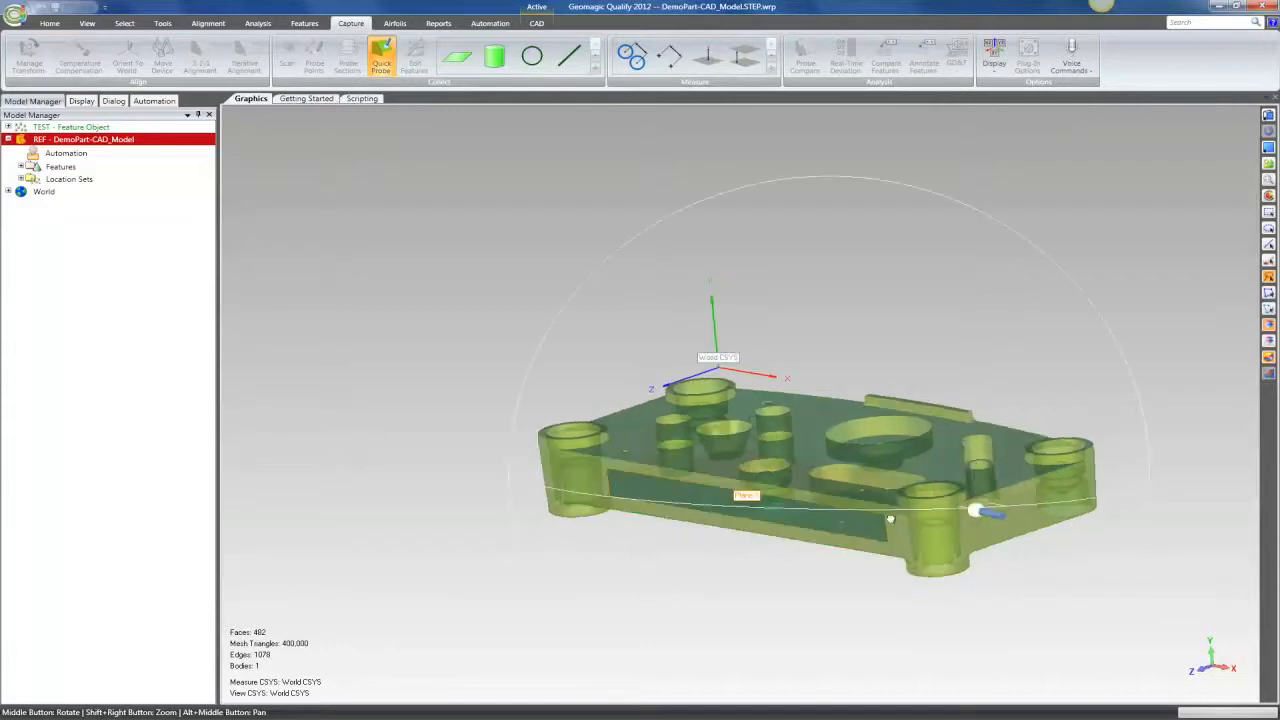
{"action": "left_click_drag", "start_coordinate": [890, 518], "coordinate": [815, 518]}
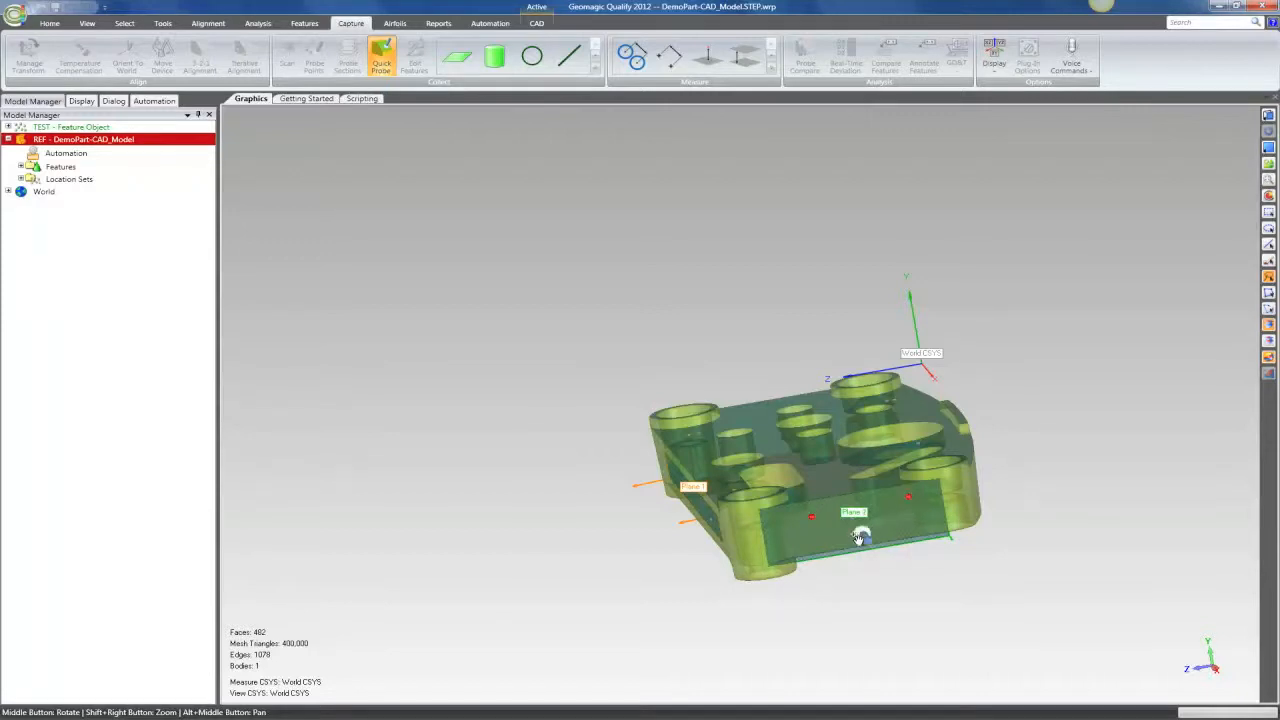
{"action": "mouse_move", "coordinate": [856, 537]}
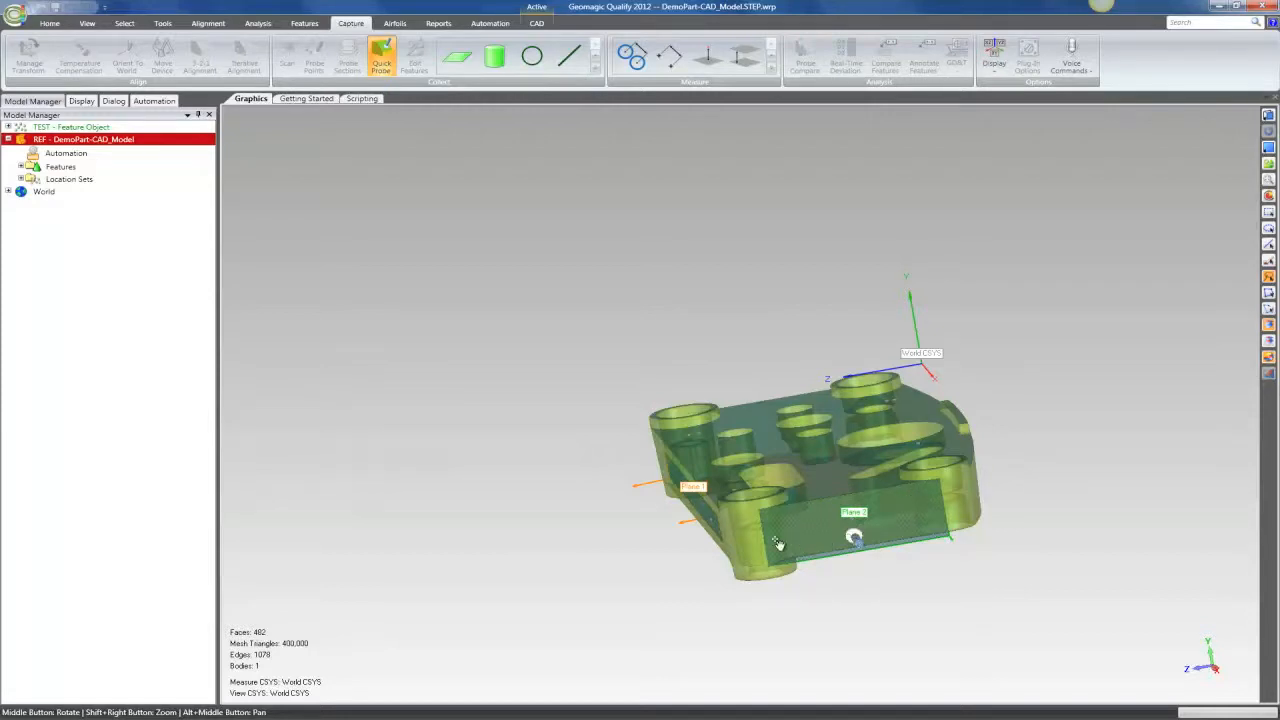
Orbit the plate to show Plane 2 on the short end beside Plane 1.
{"action": "left_click_drag", "start_coordinate": [778, 543], "coordinate": [937, 555]}
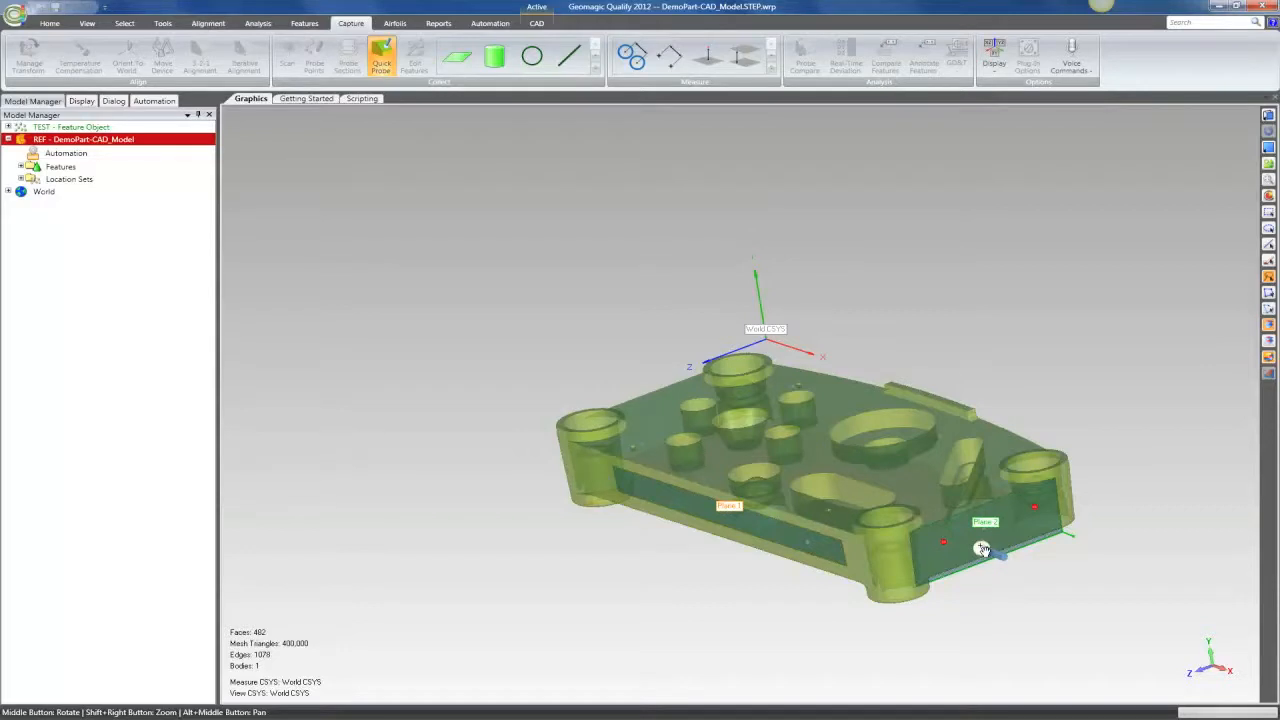
{"action": "mouse_move", "coordinate": [988, 548]}
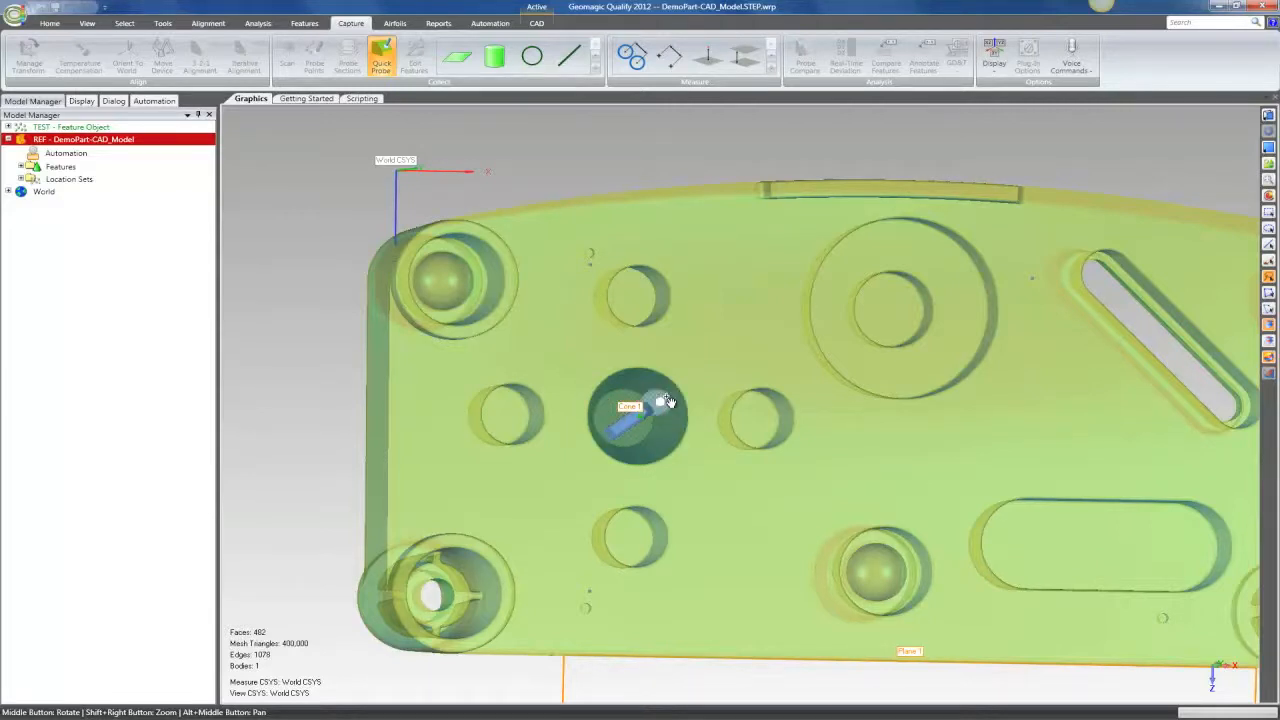
{"action": "mouse_move", "coordinate": [450, 218]}
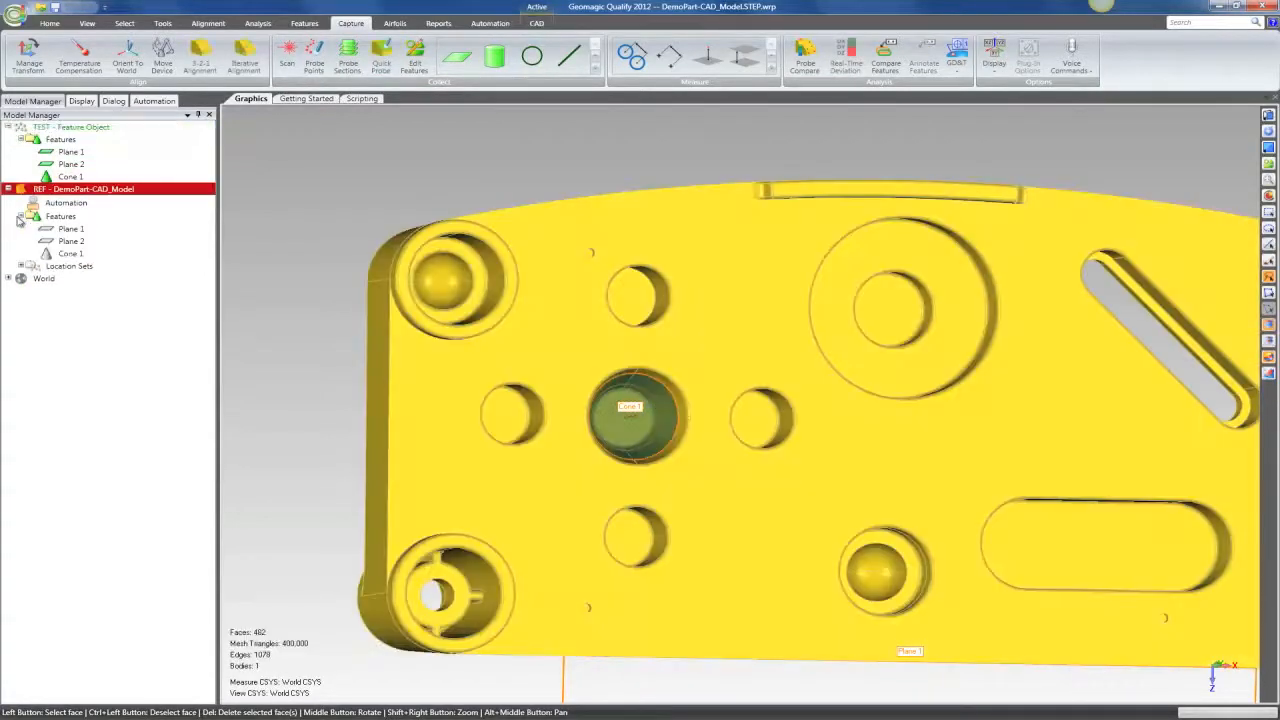
Select Cone 1, zoom out to an angled view, and launch Compare Features.
{"action": "left_click", "coordinate": [70, 253]}
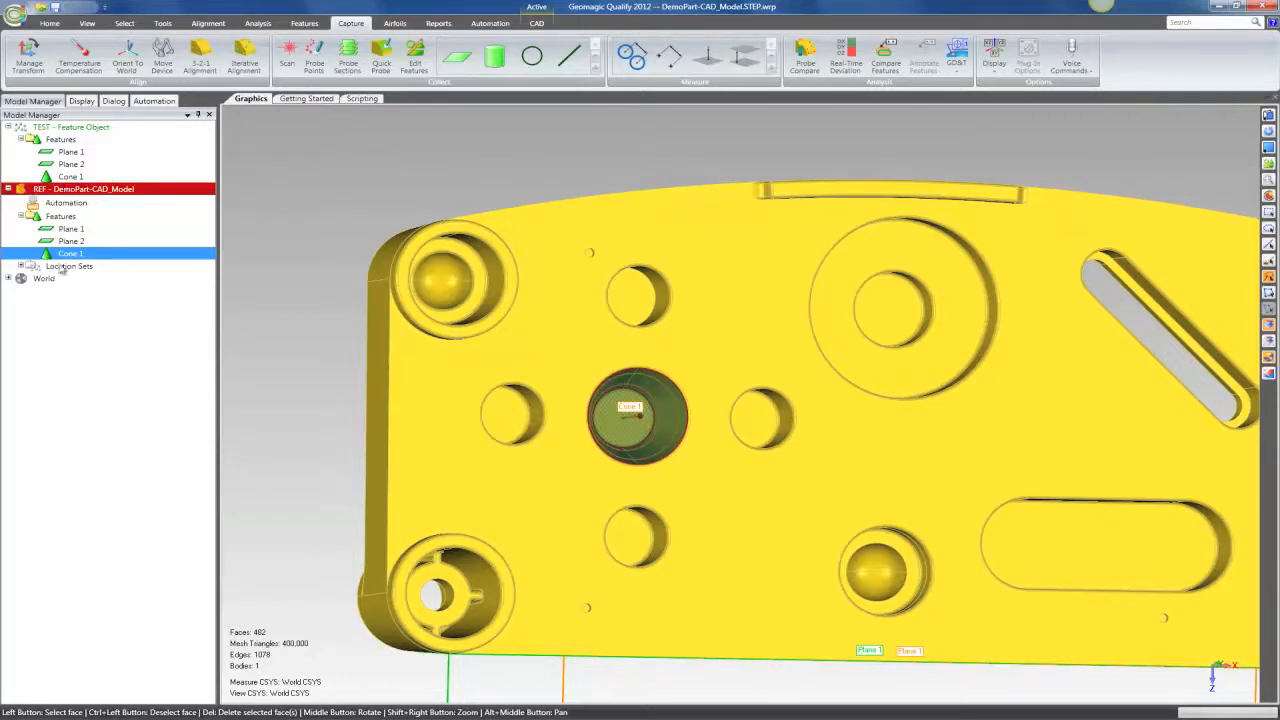
{"action": "scroll", "scroll_direction": "down", "scroll_amount": 3}
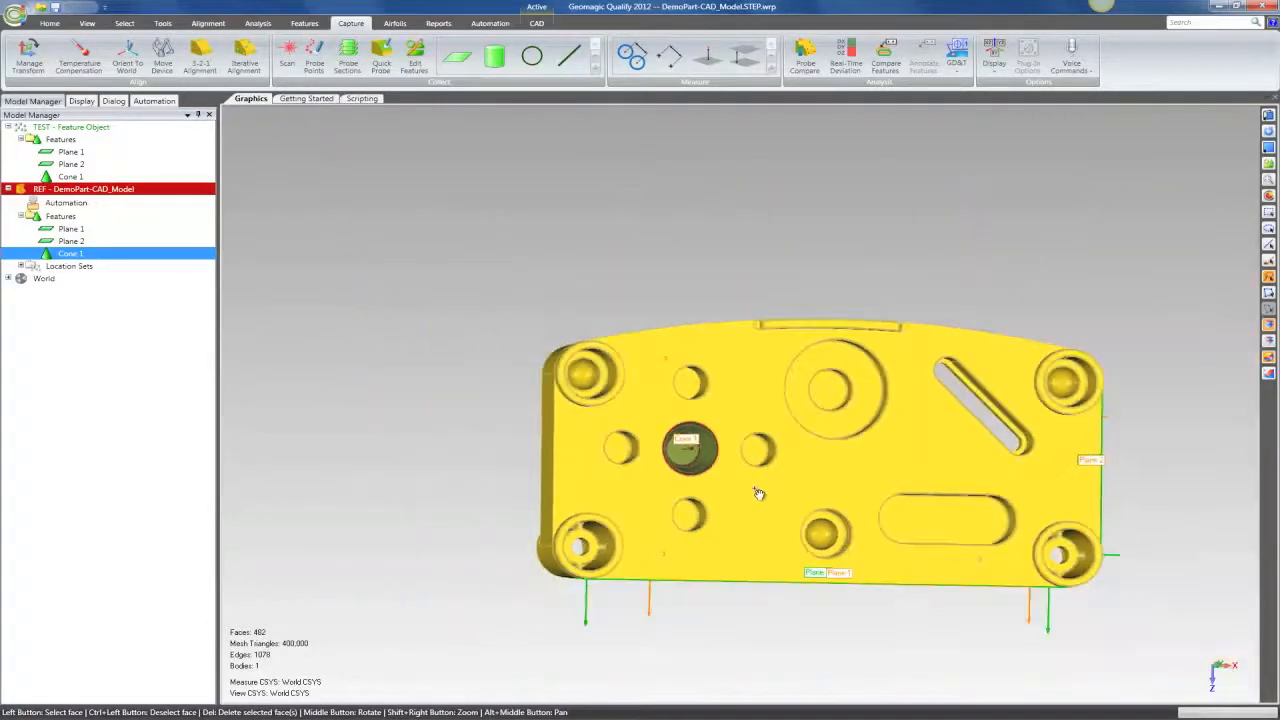
{"action": "left_click_drag", "start_coordinate": [758, 492], "coordinate": [653, 333]}
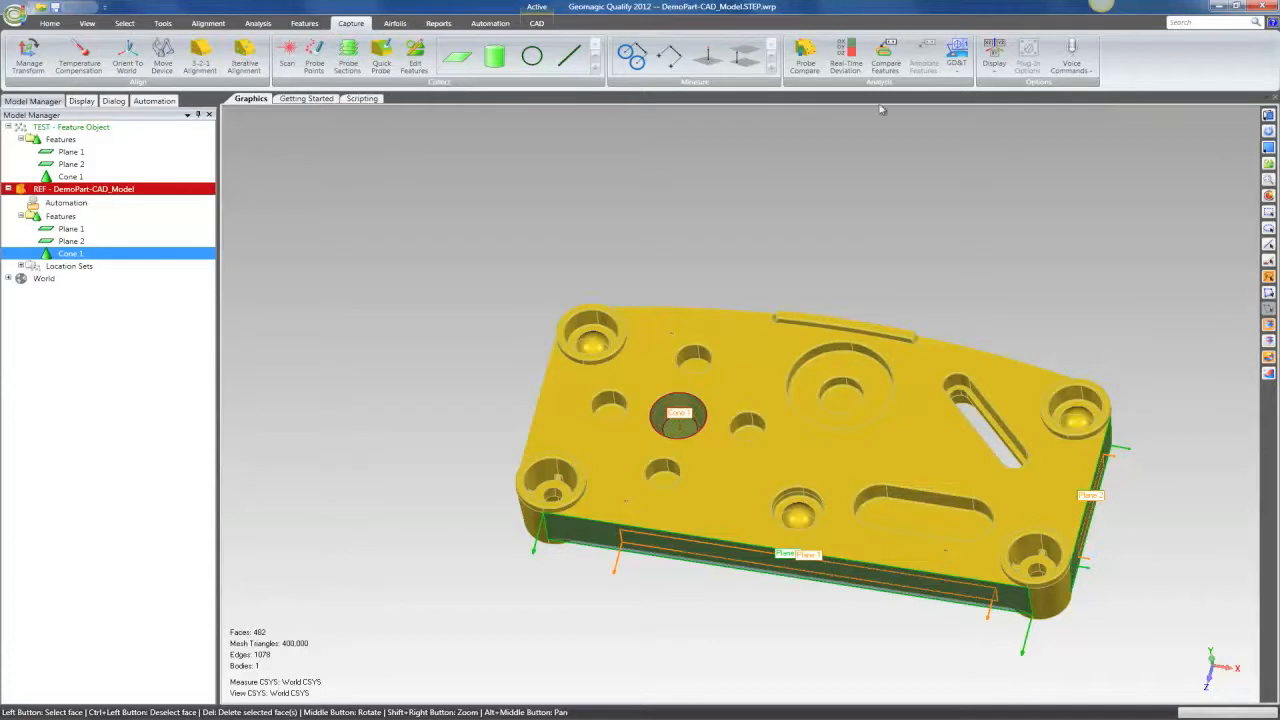
{"action": "left_click", "coordinate": [884, 57]}
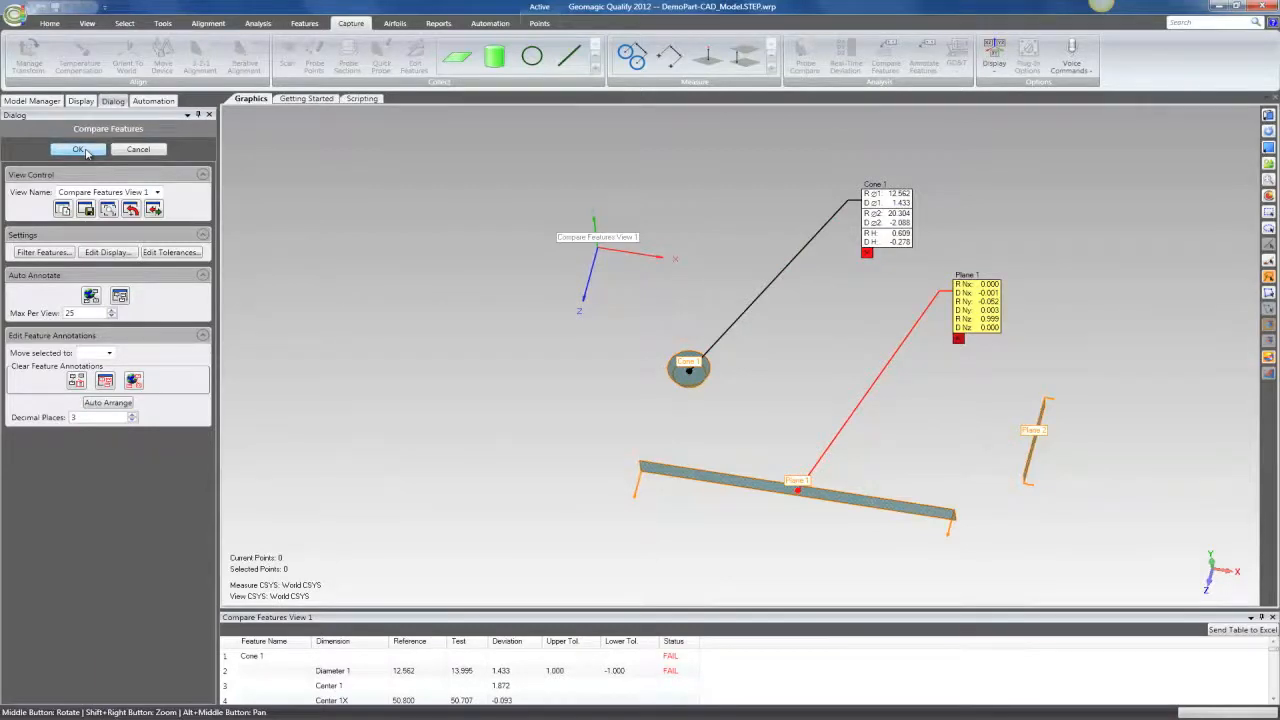
Accept the Cone 1 and Plane 1 deviation comparison as a Compare Features view.
{"action": "left_click", "coordinate": [79, 149]}
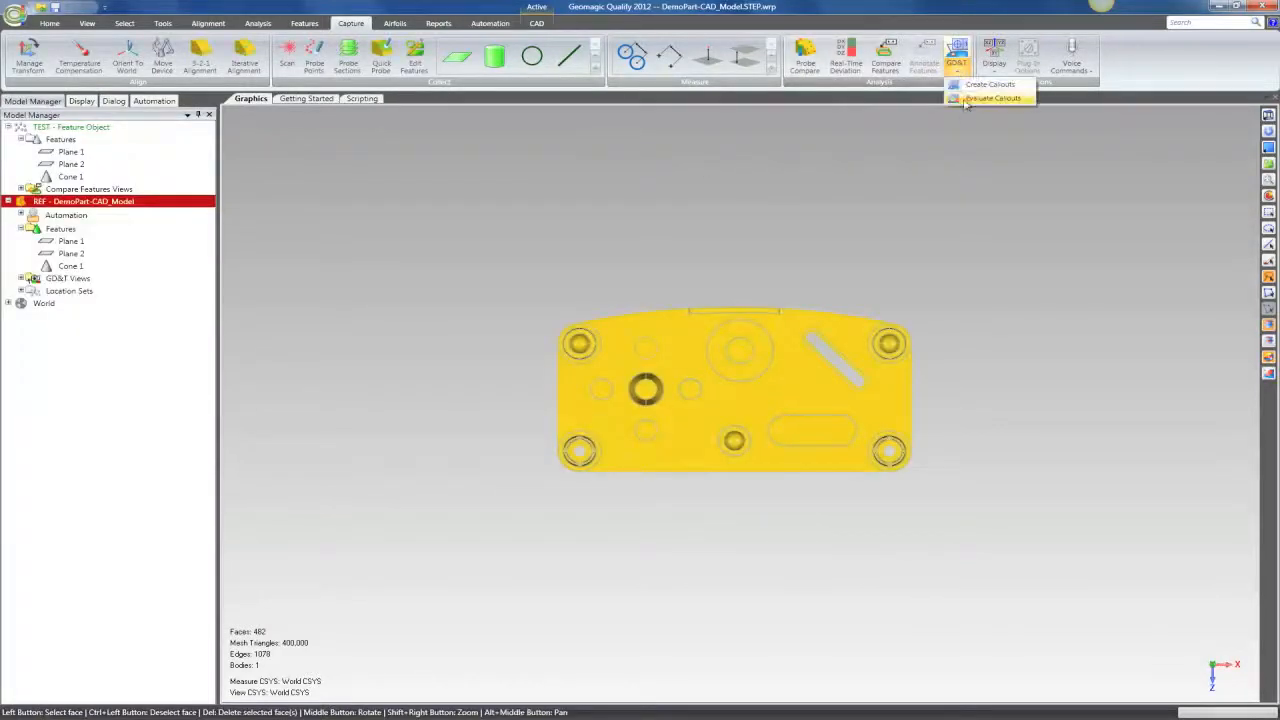
Evaluate Flatness 1 against probed points: measured 0.000 within 0.050 tolerance, PASS.
{"action": "left_click", "coordinate": [993, 98]}
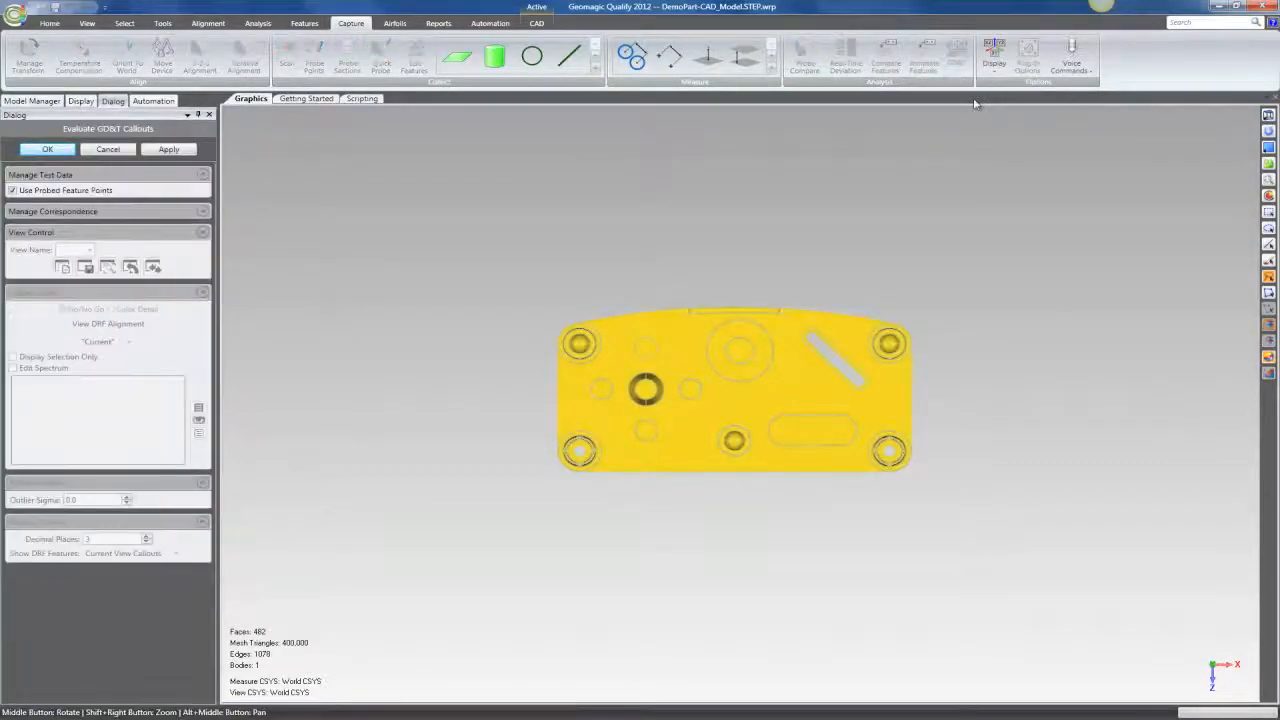
{"action": "left_click", "coordinate": [168, 149]}
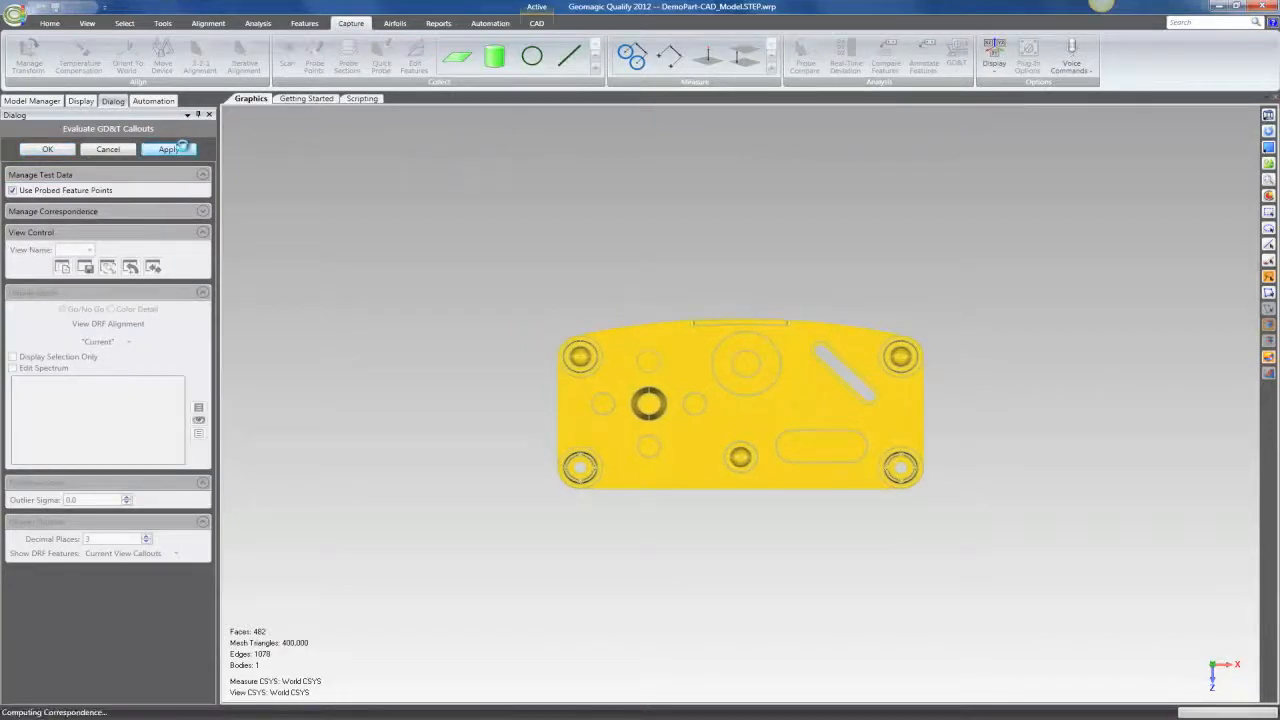
{"action": "left_click", "coordinate": [168, 149]}
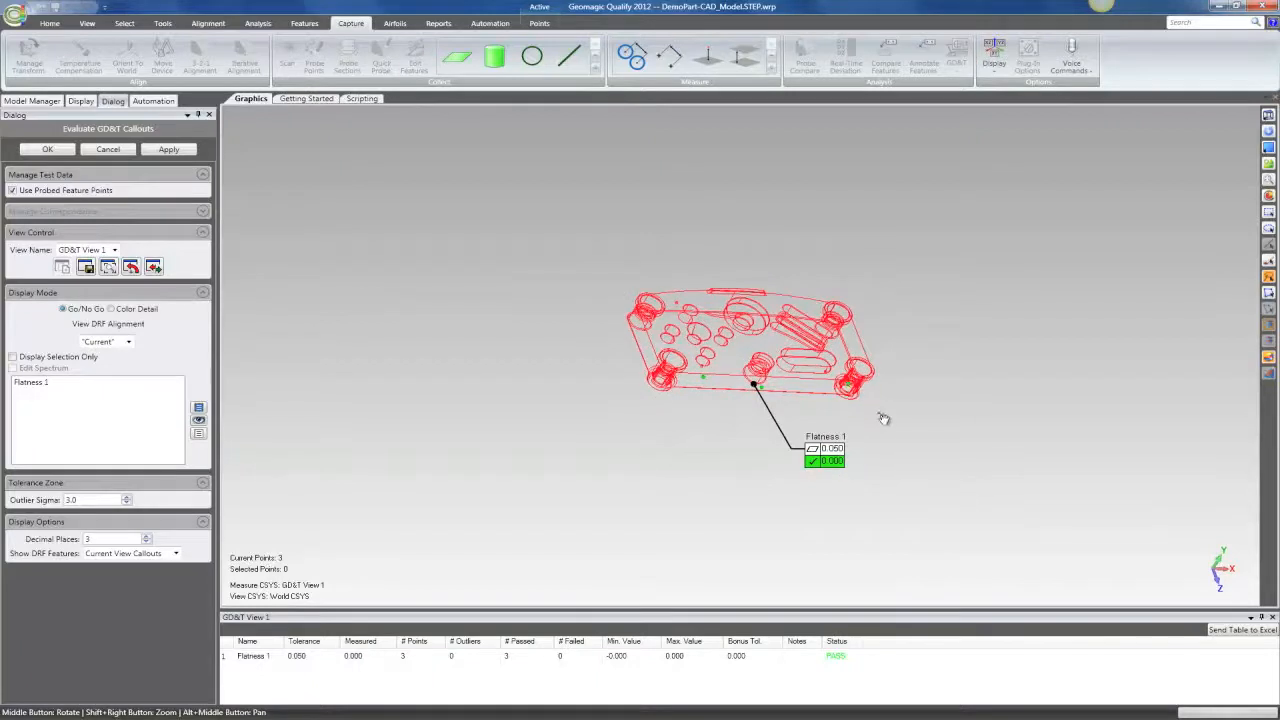
{"action": "mouse_move", "coordinate": [845, 412]}
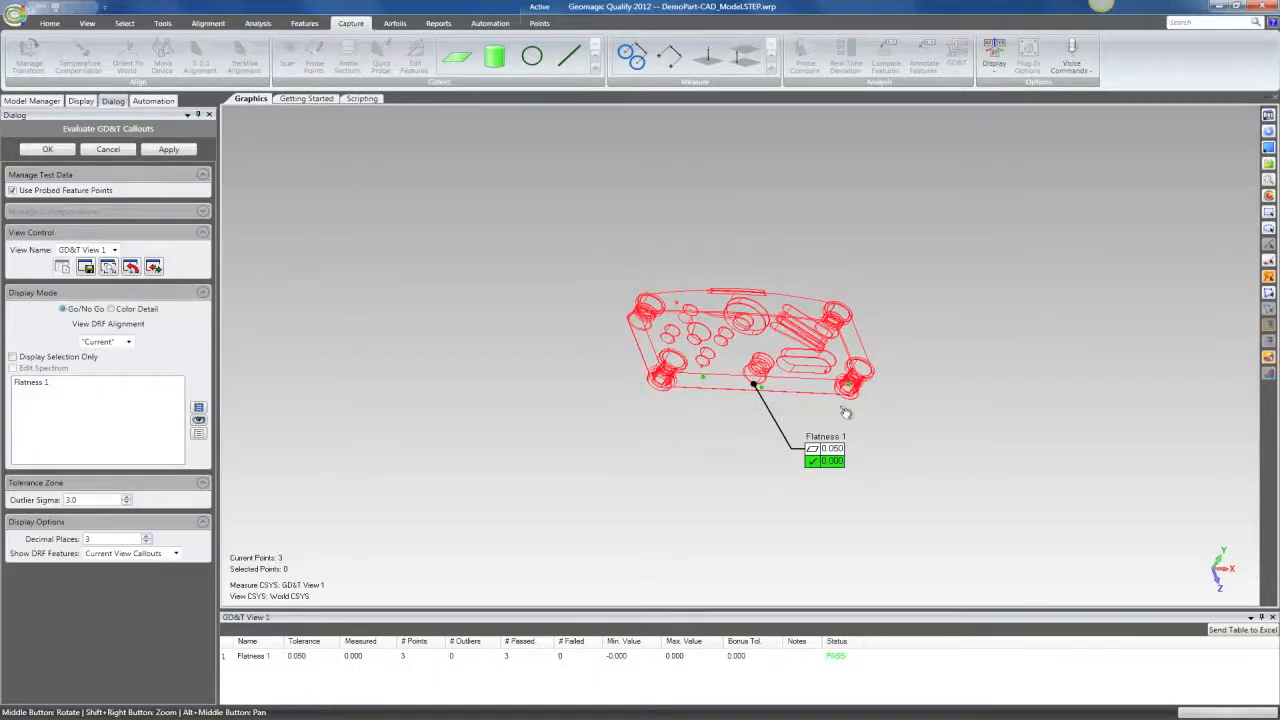